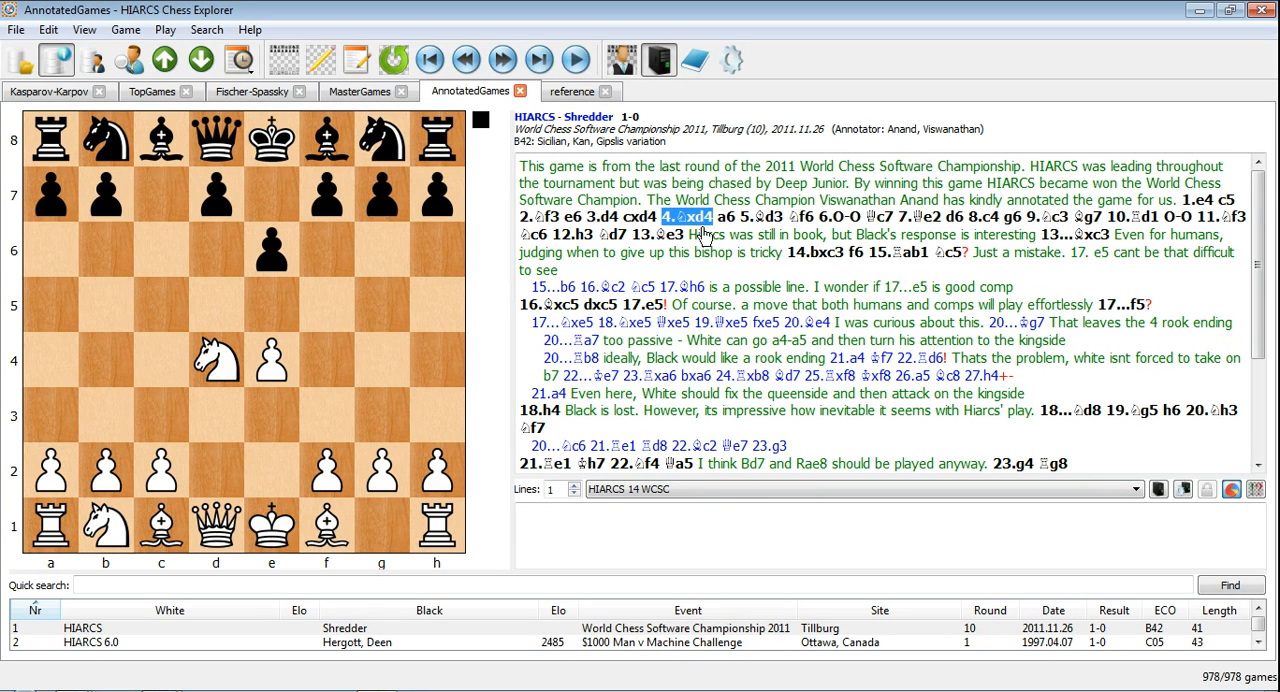
Step: Jump to the position after 16...dxc5 in the annotated HIARCS–Shredder game
click(724, 216)
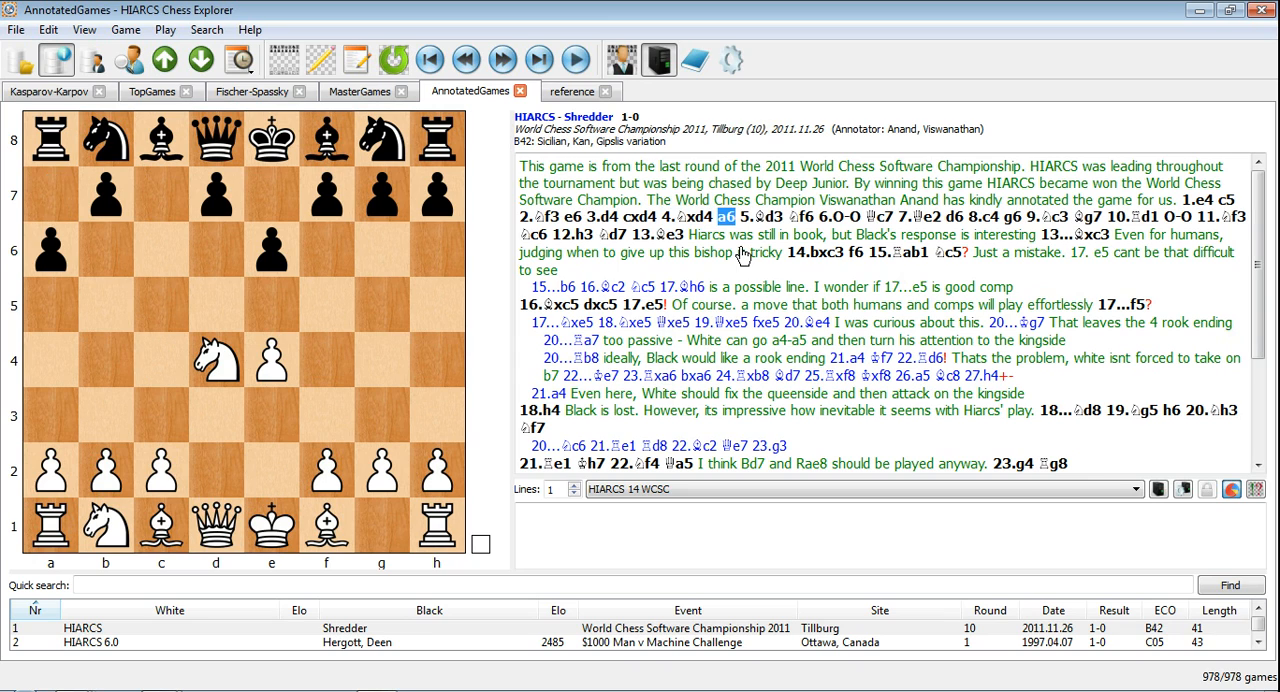
click(596, 304)
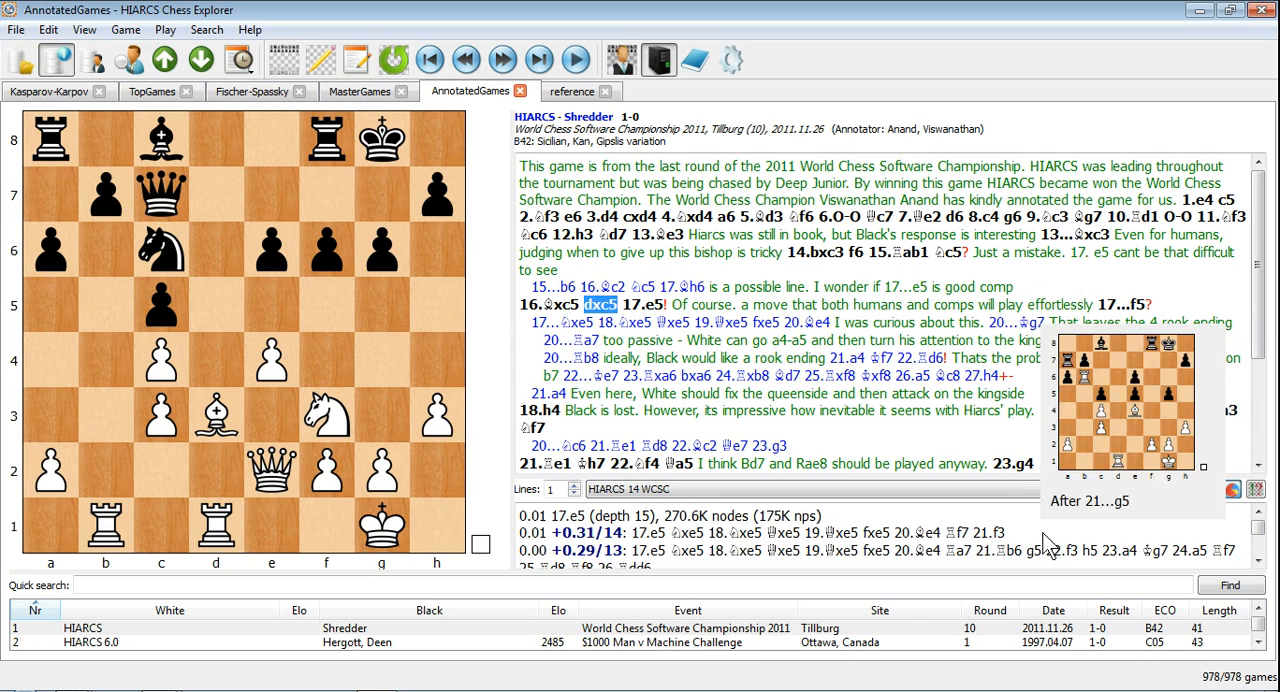
click(1232, 490)
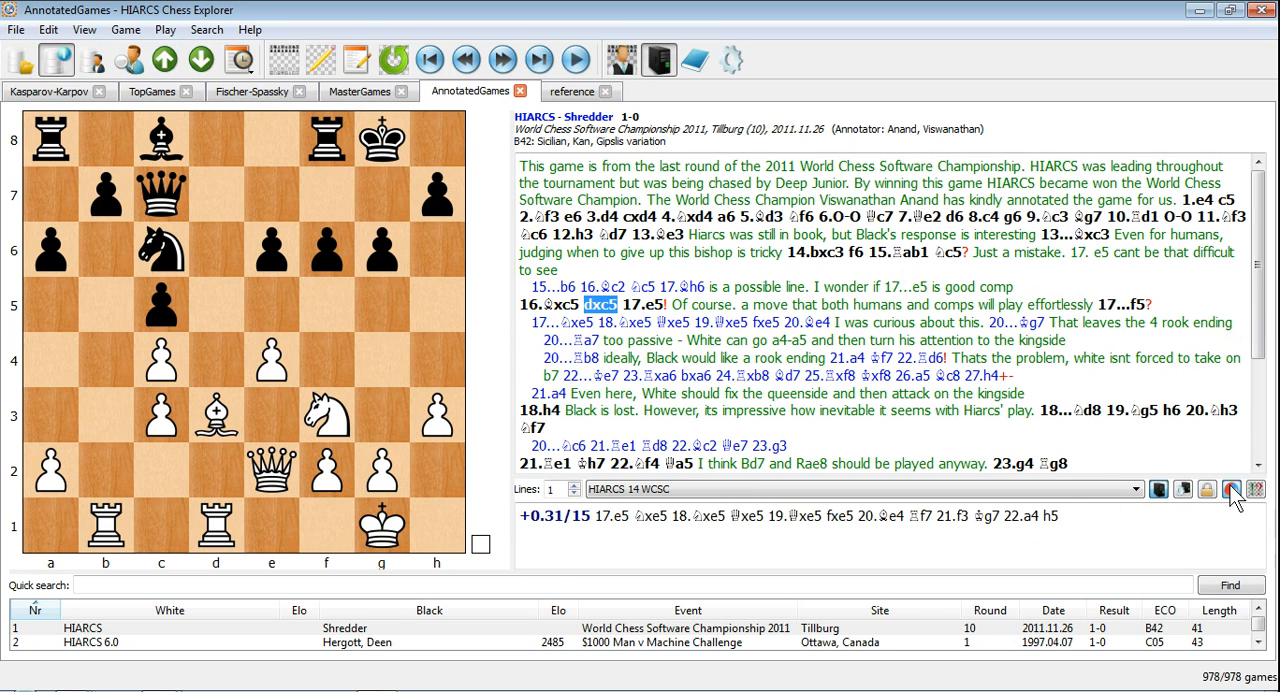
click(1232, 490)
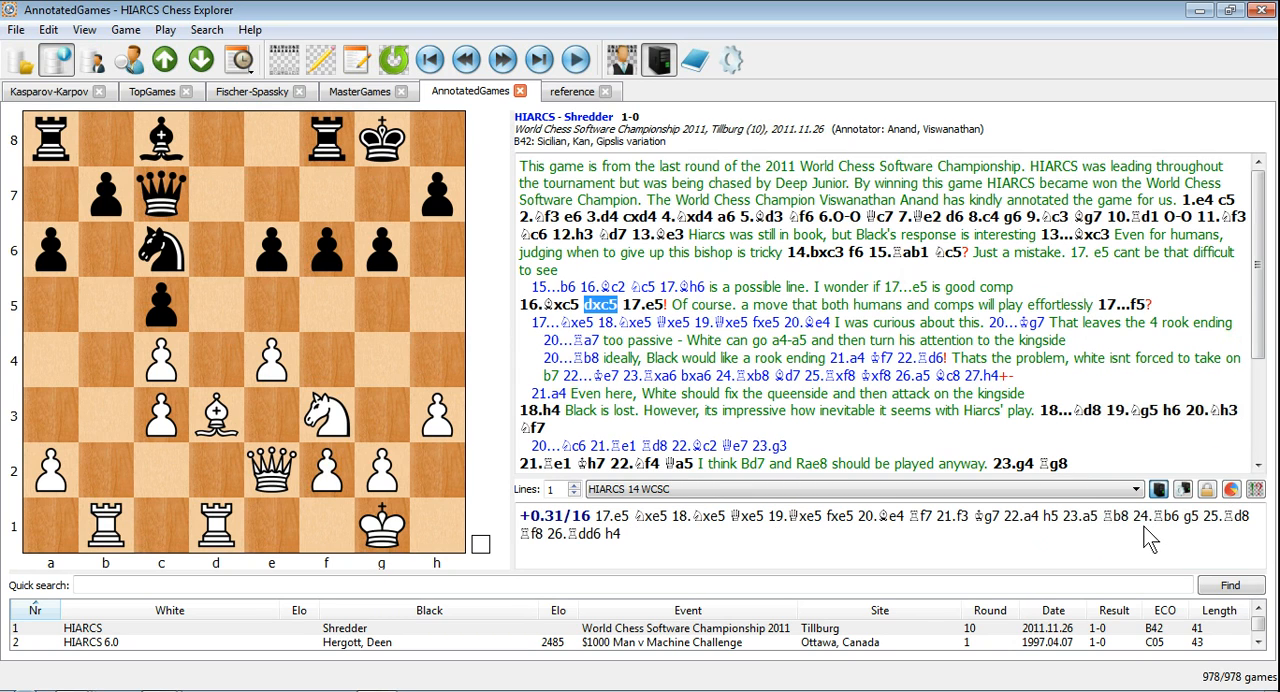
click(1232, 490)
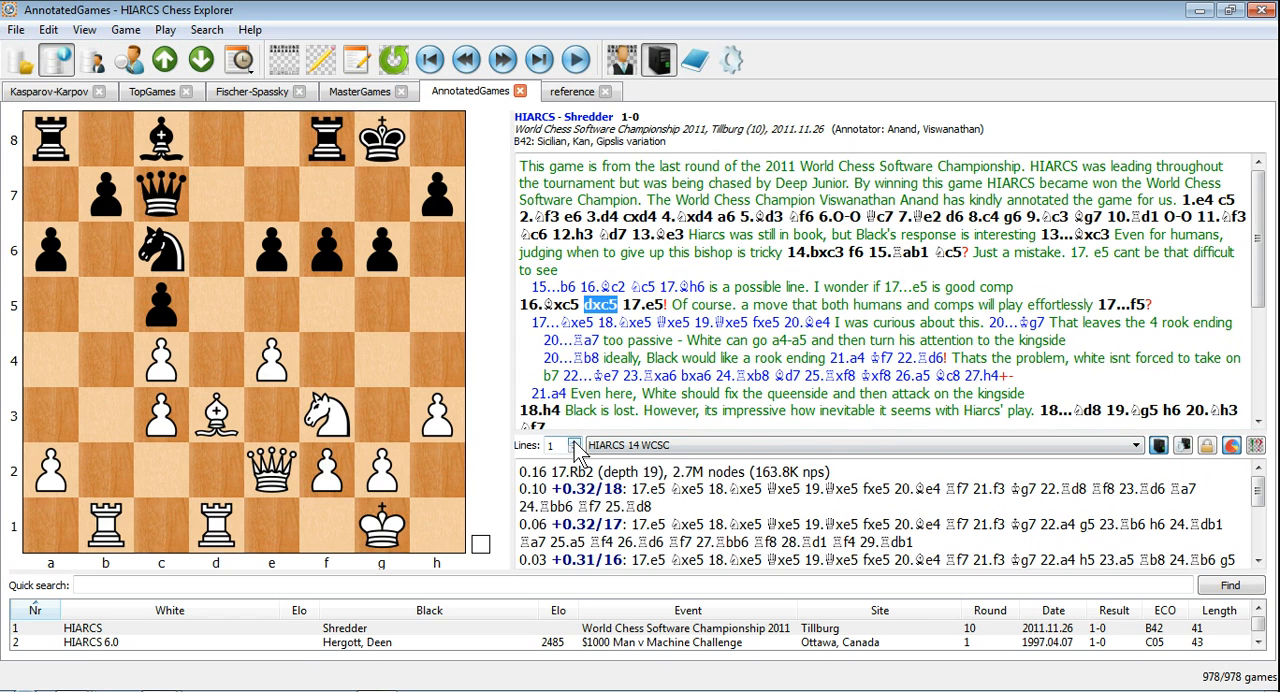
click(1232, 444)
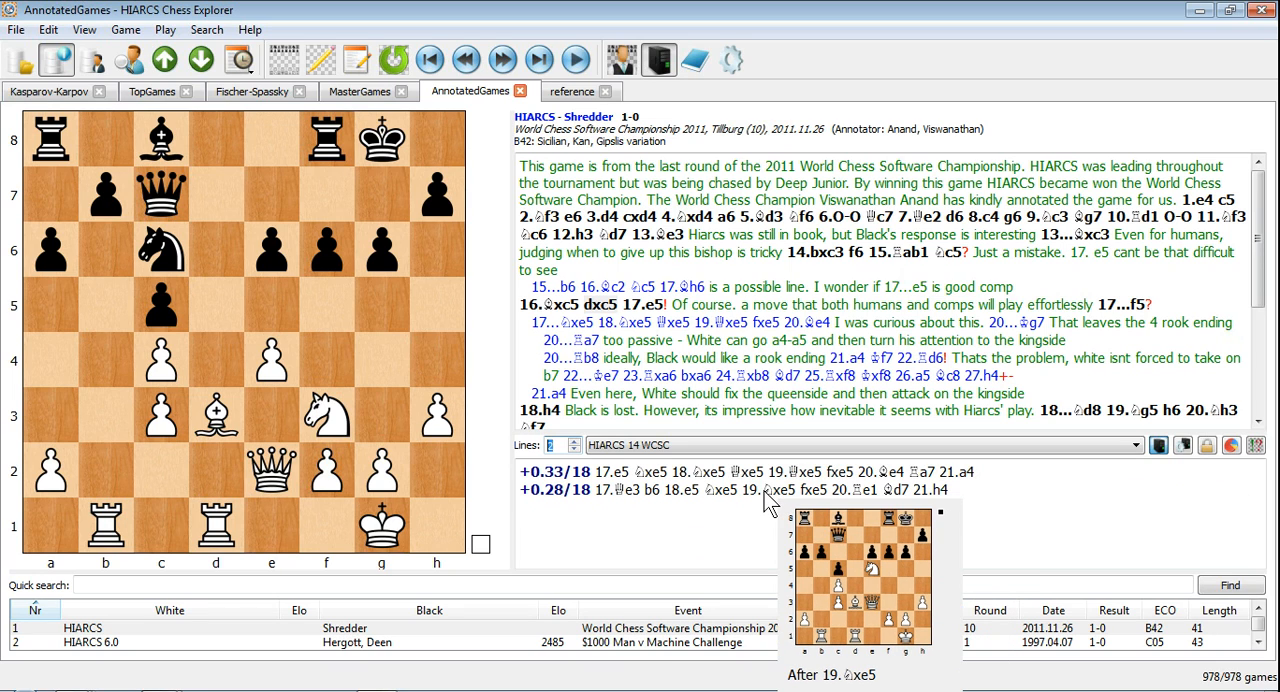
mouse_move(680, 490)
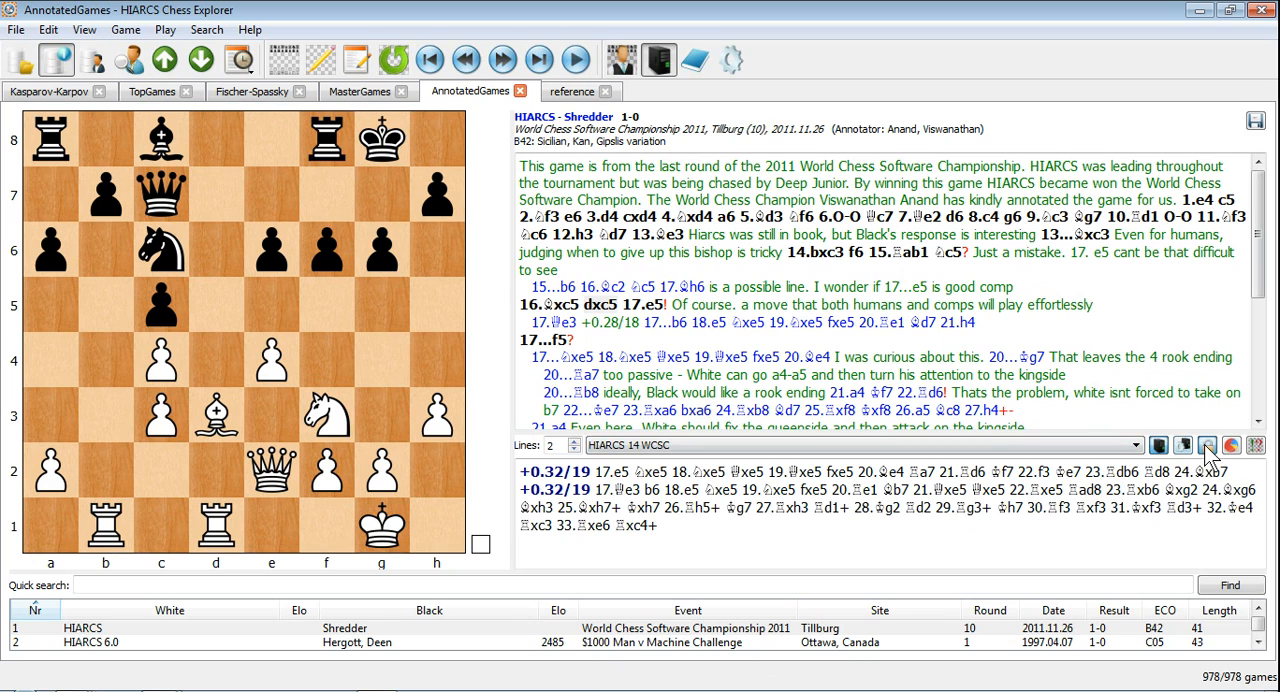
mouse_move(1208, 444)
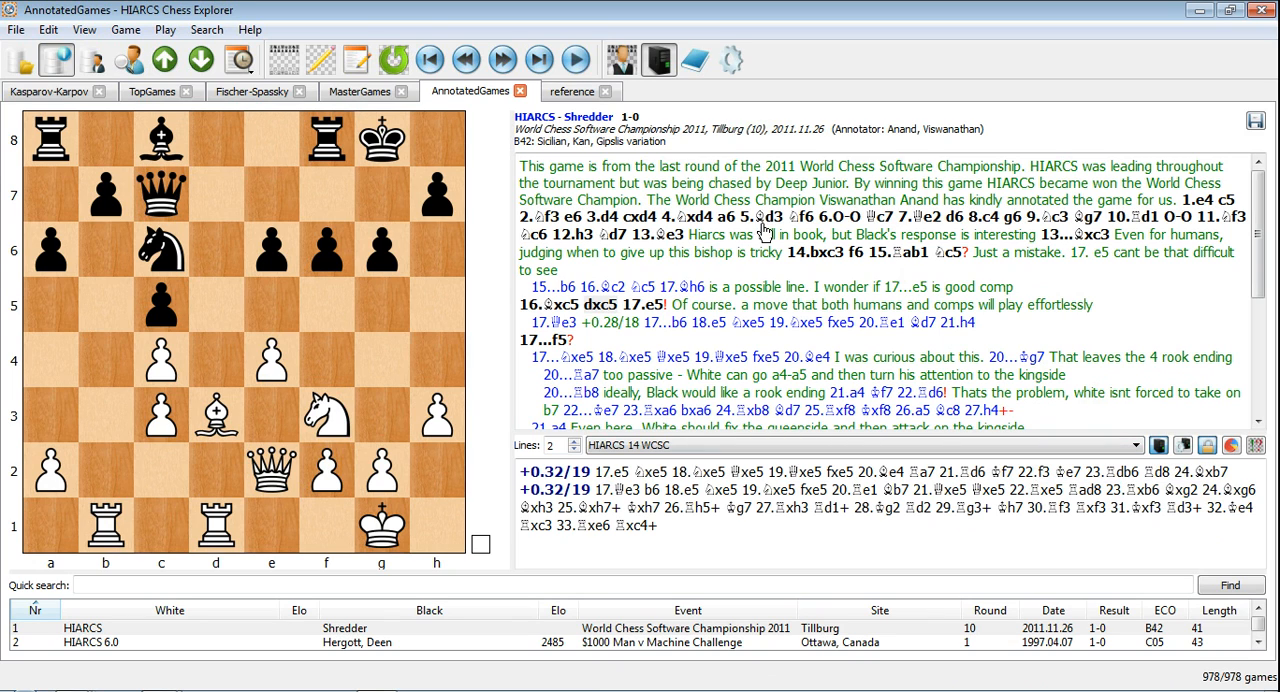
Step: Return to the early opening position at 5...Nf6 while engine analysis stays locked
click(804, 218)
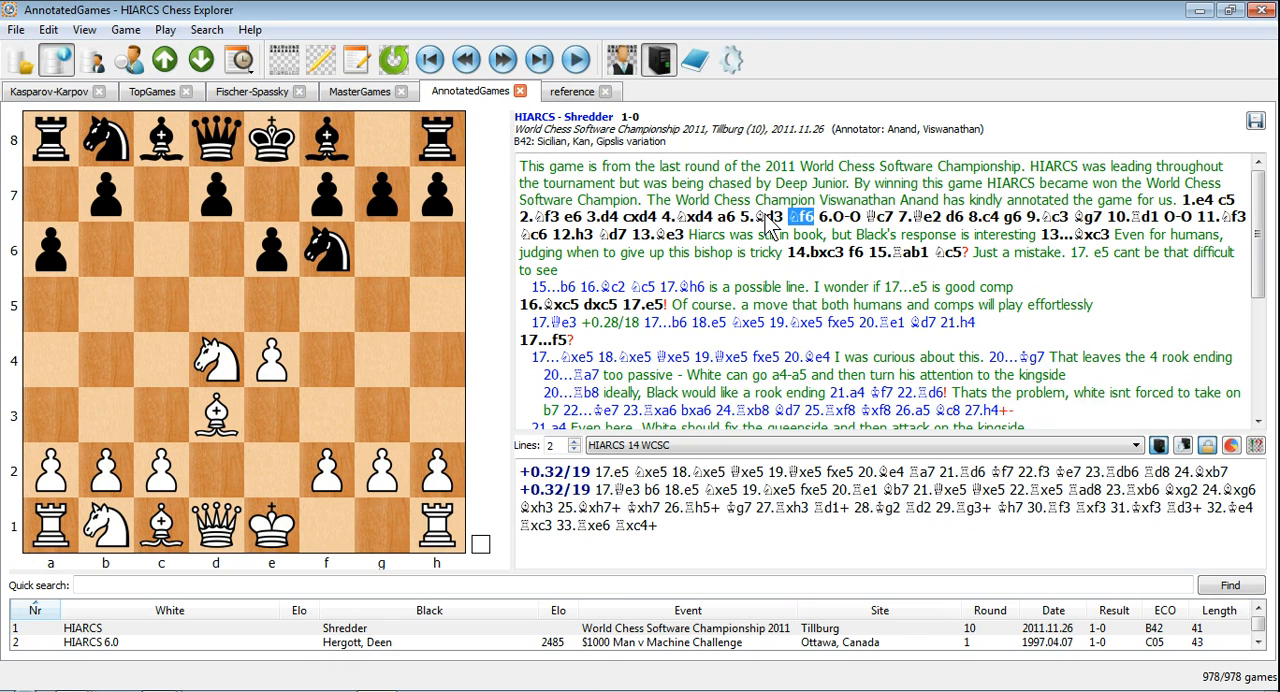